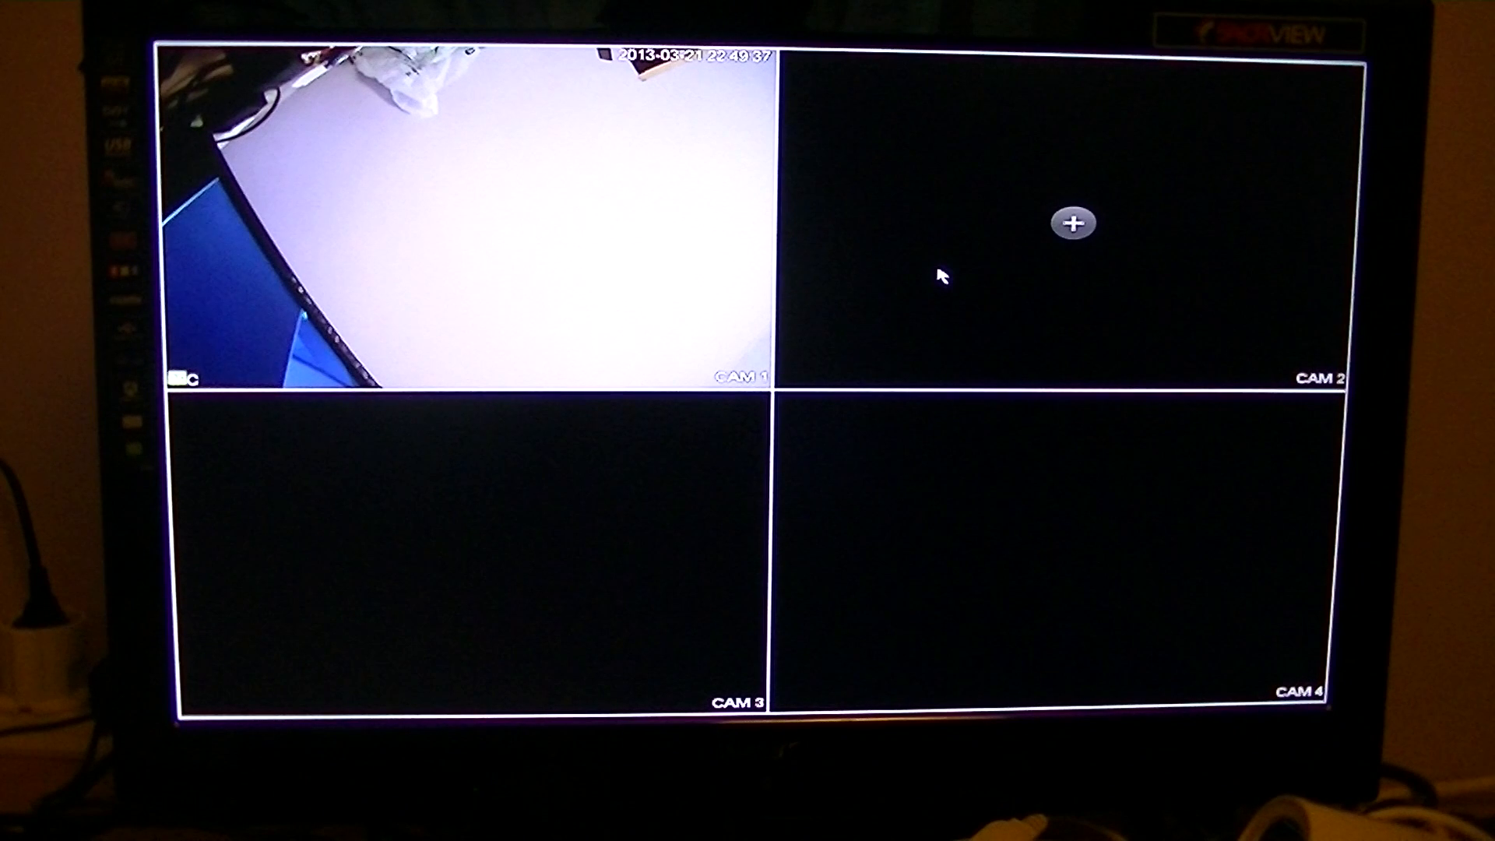
Open the right-click quick menu over the four-camera live view
right_click(692, 195)
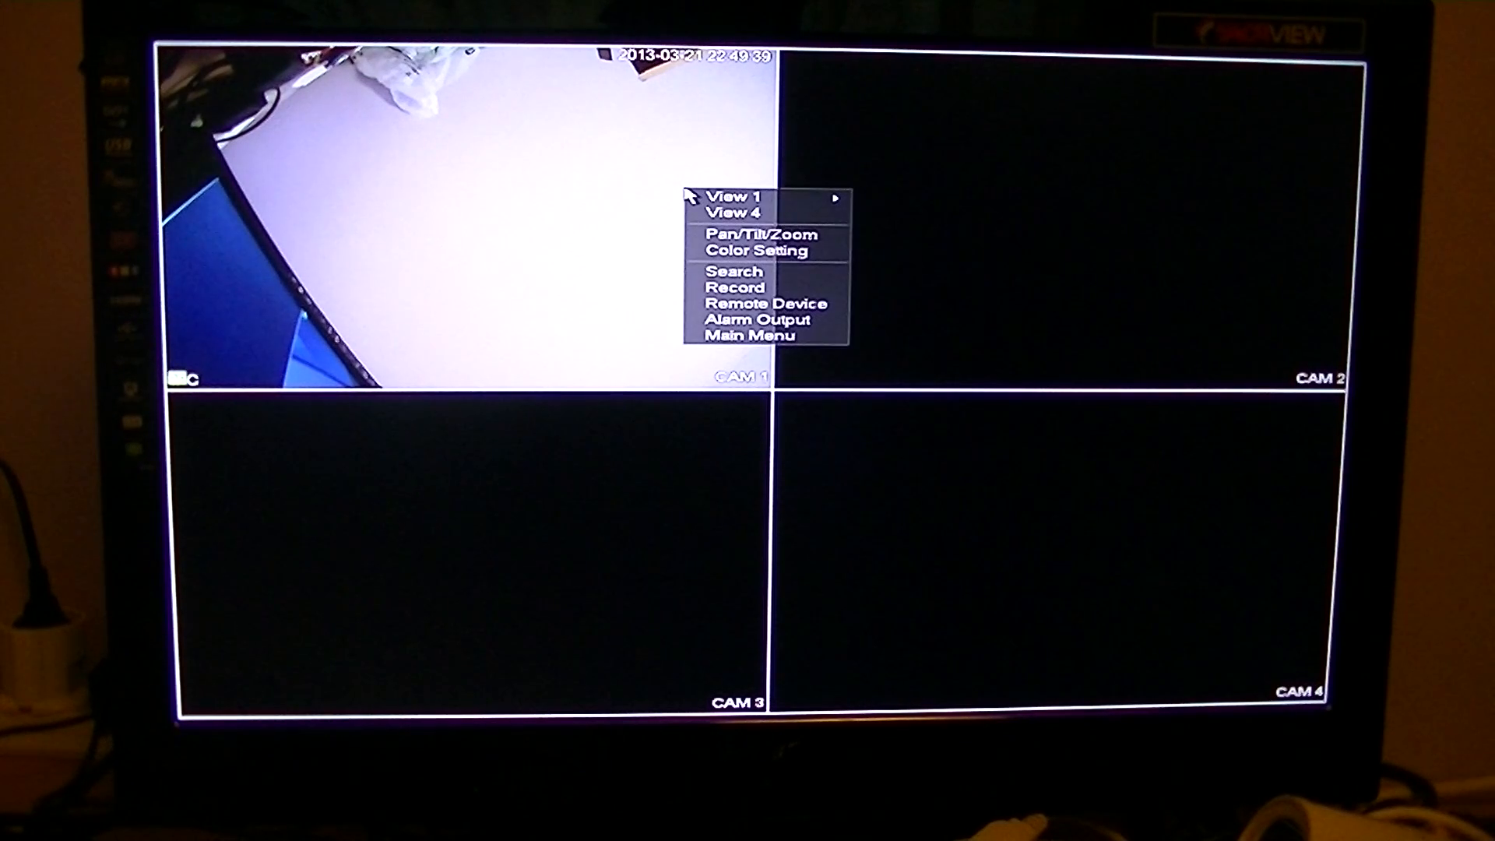
mouse_move(735, 288)
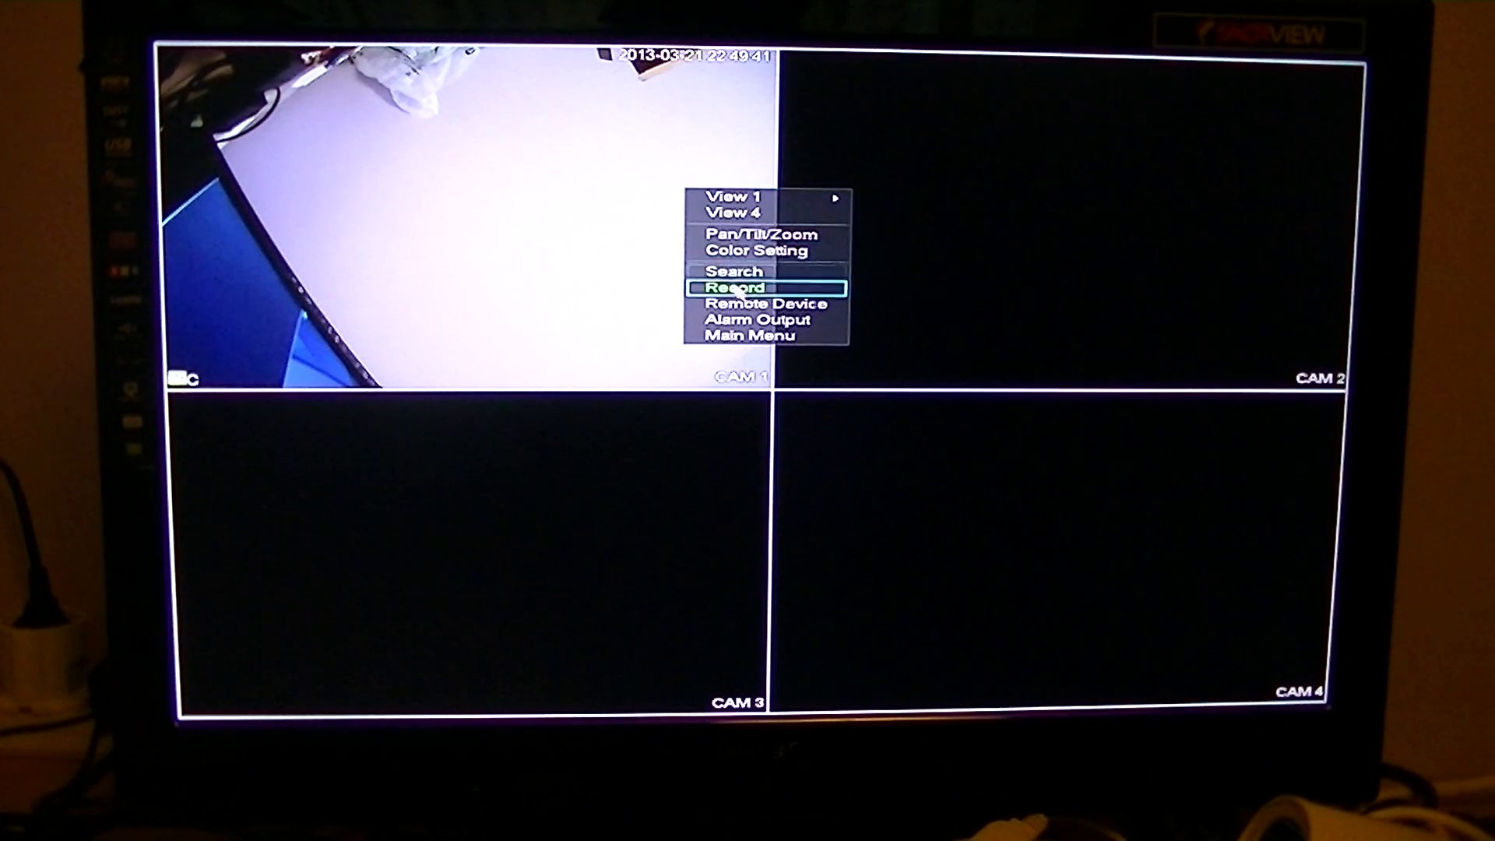
mouse_move(734, 272)
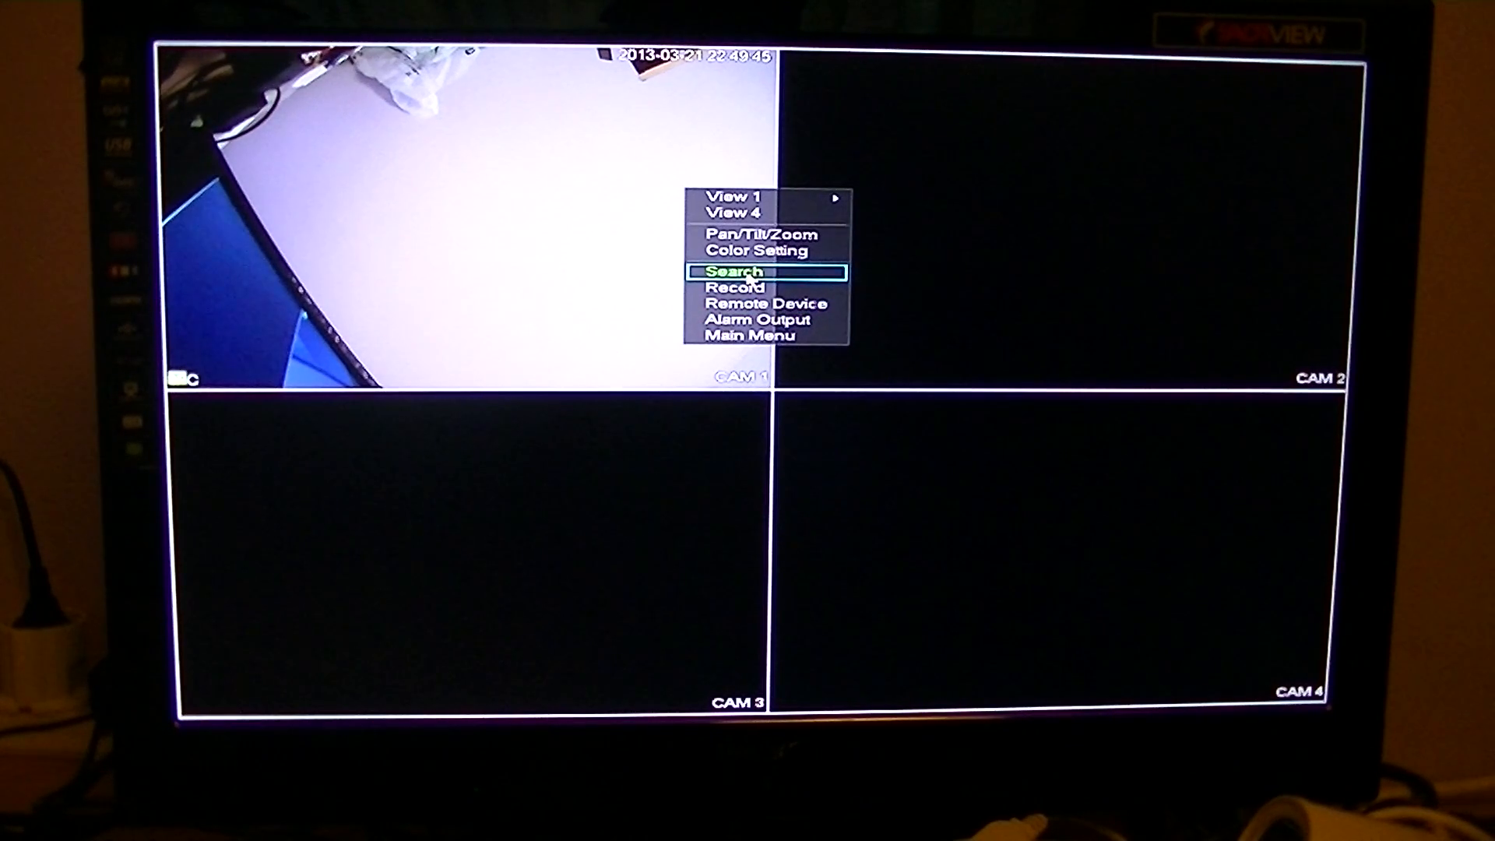
Choose Search to show the March 2013 playback calendar and recording timeline
click(736, 272)
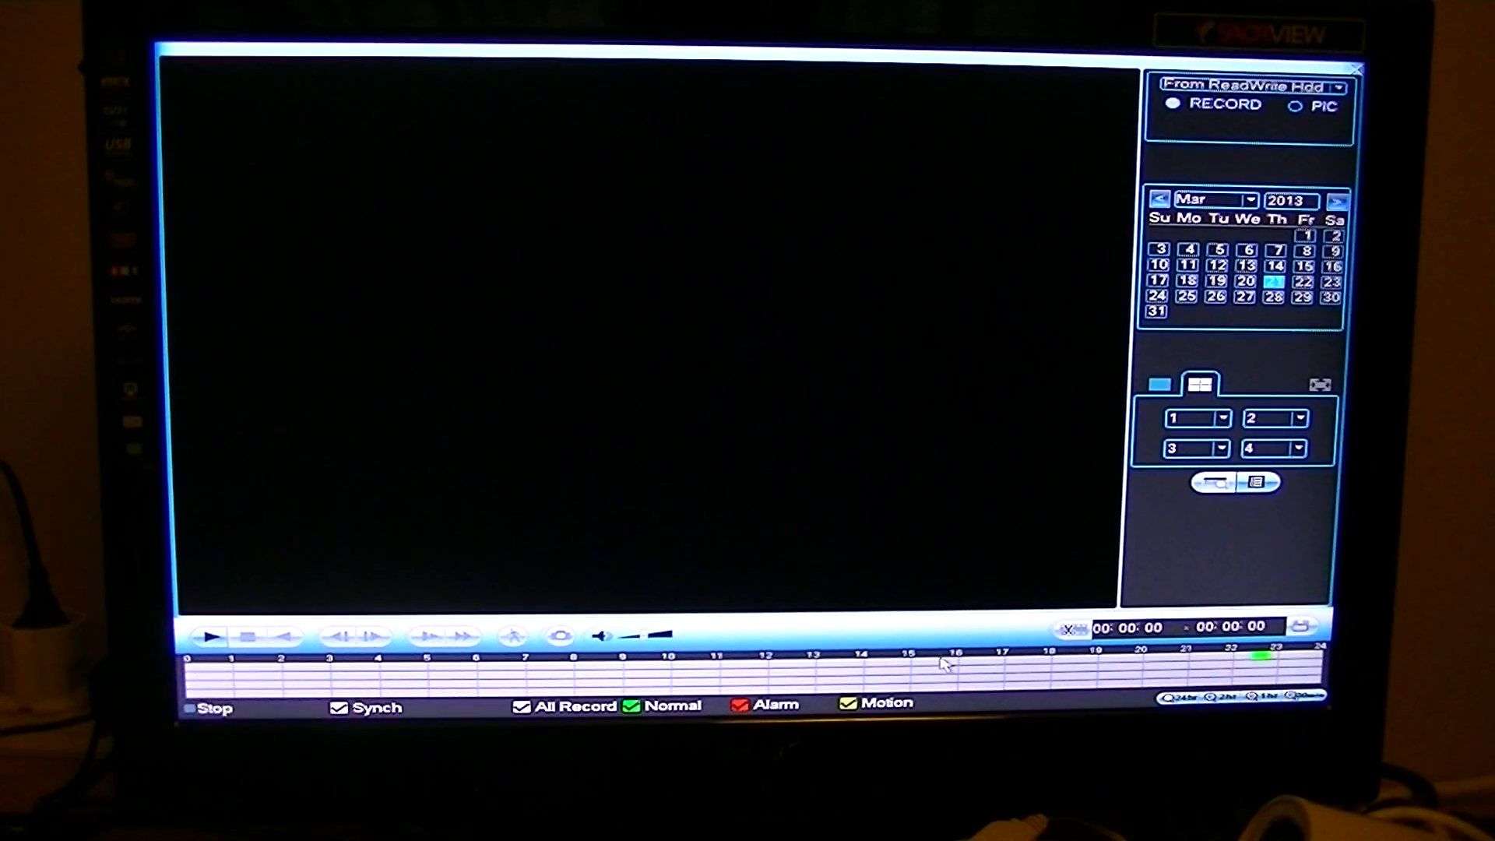
mouse_move(1259, 664)
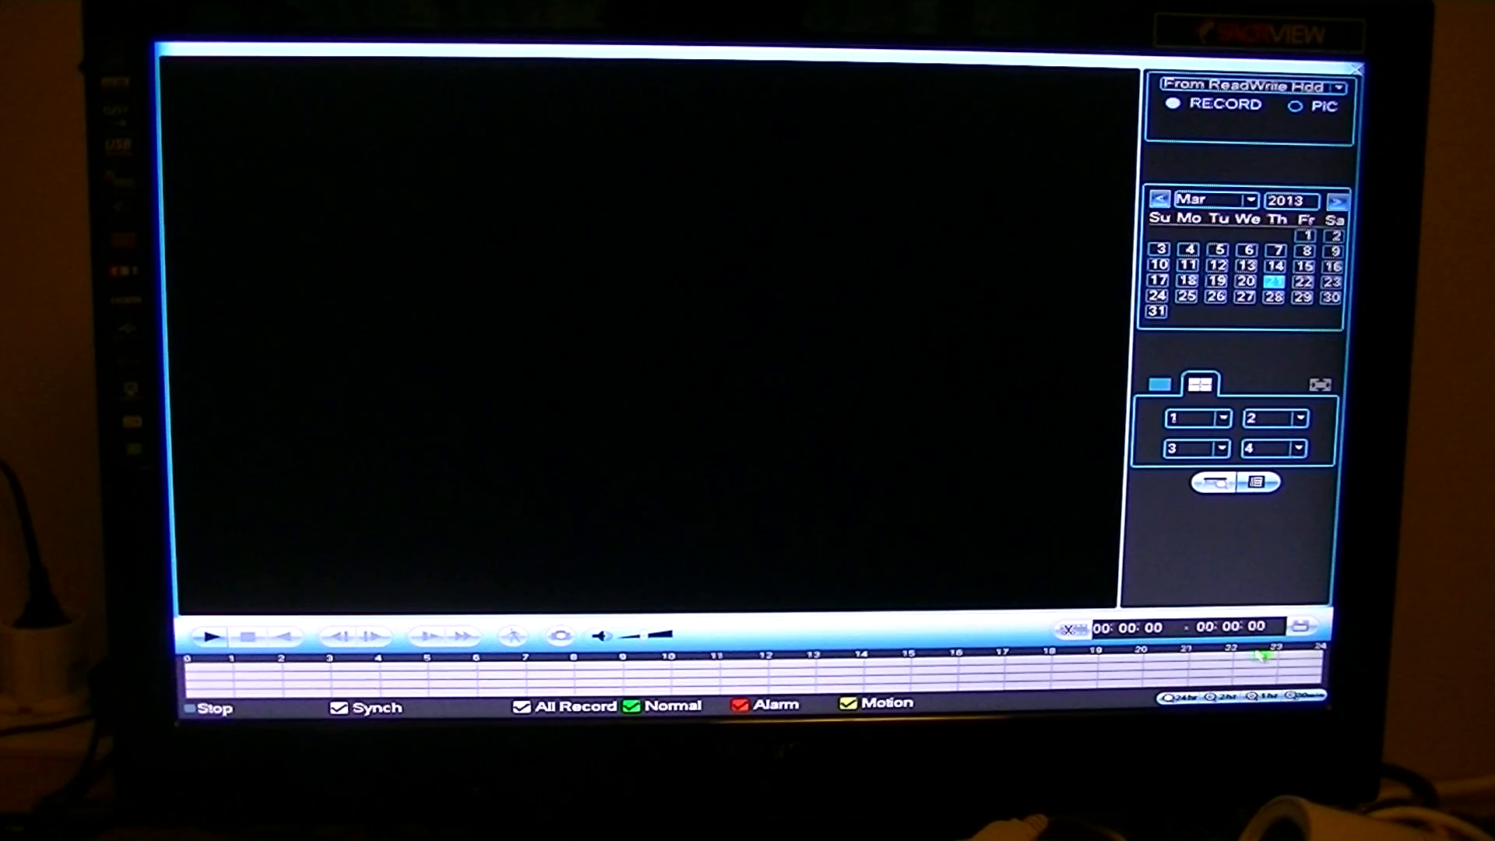
Play back the recorded CAM 1 footage from 21 March 2013
click(209, 635)
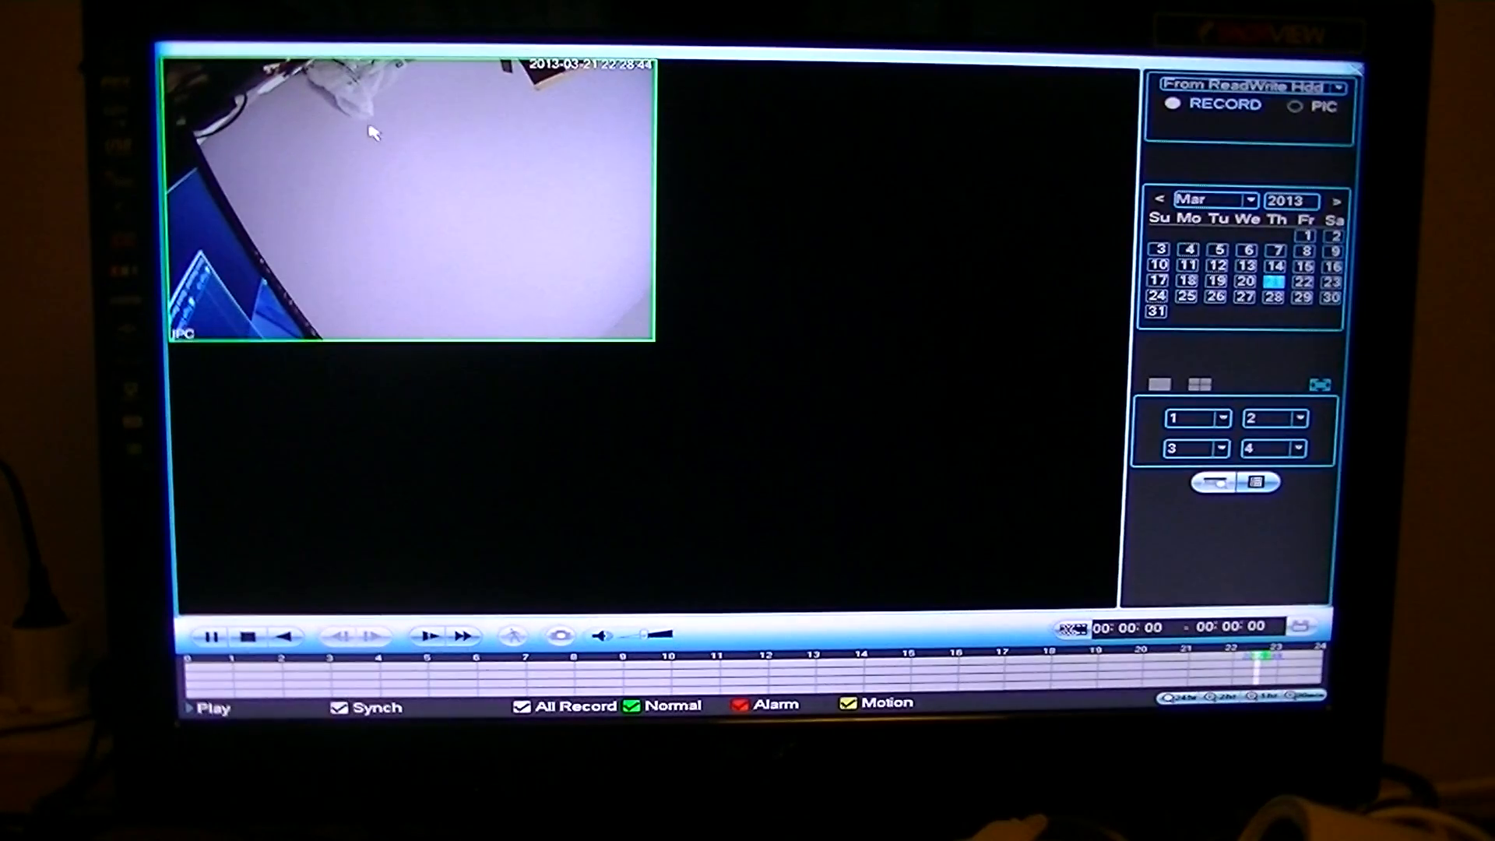
mouse_move(1009, 472)
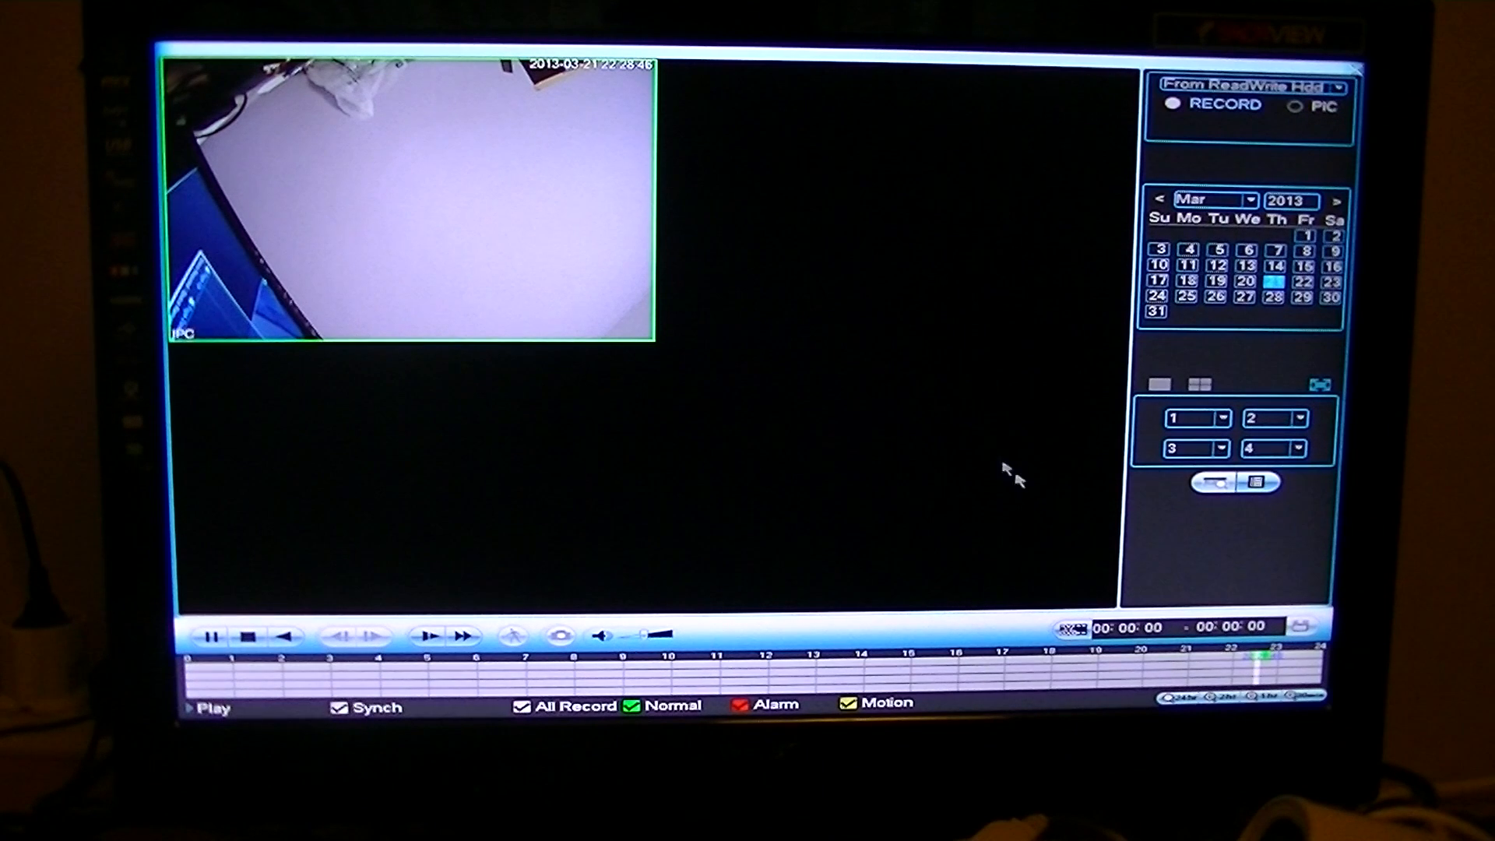
mouse_move(1283, 666)
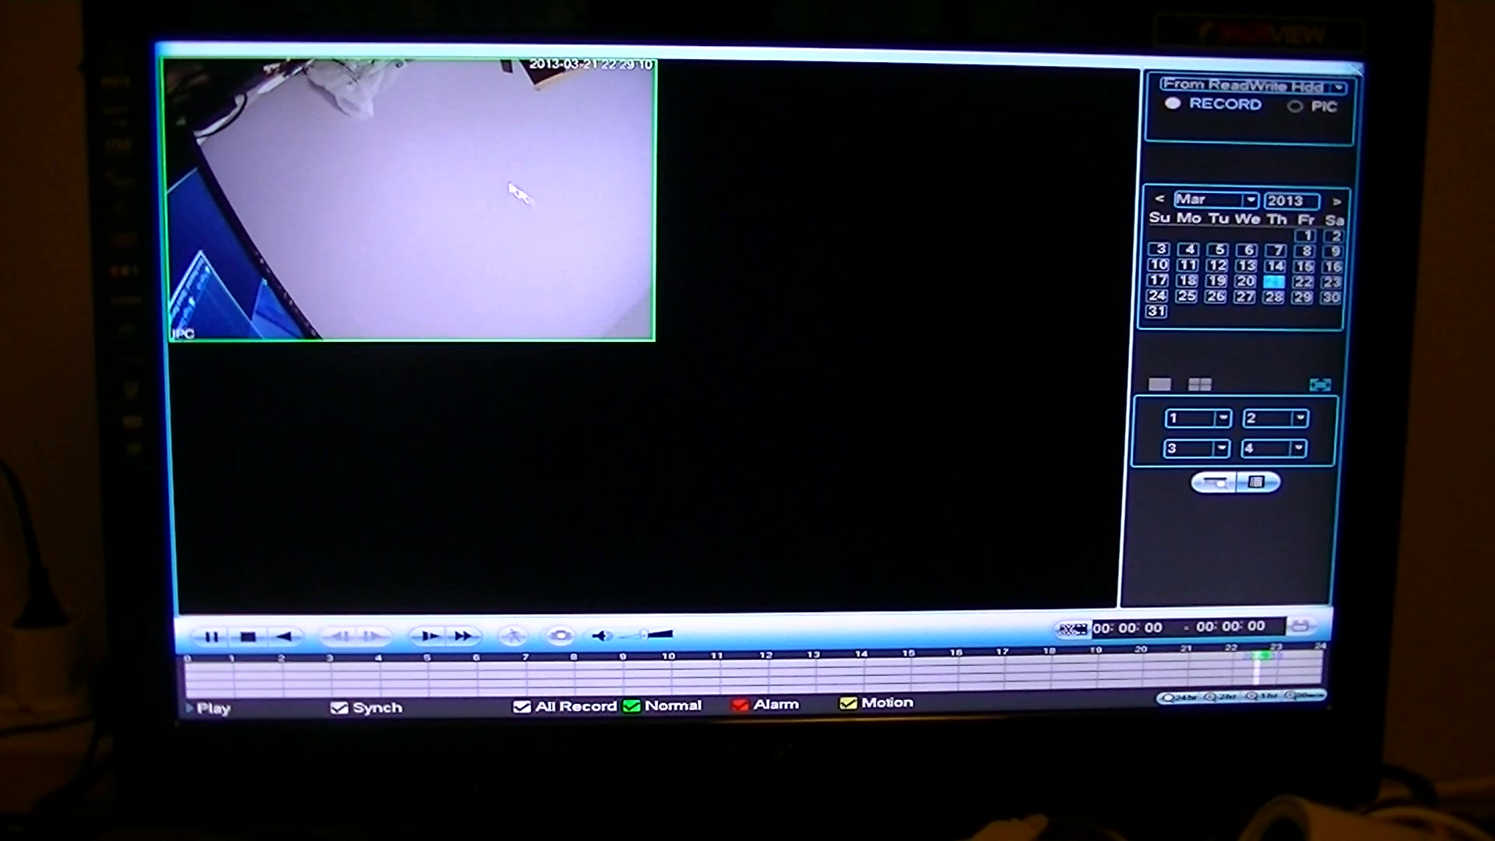
mouse_move(344, 225)
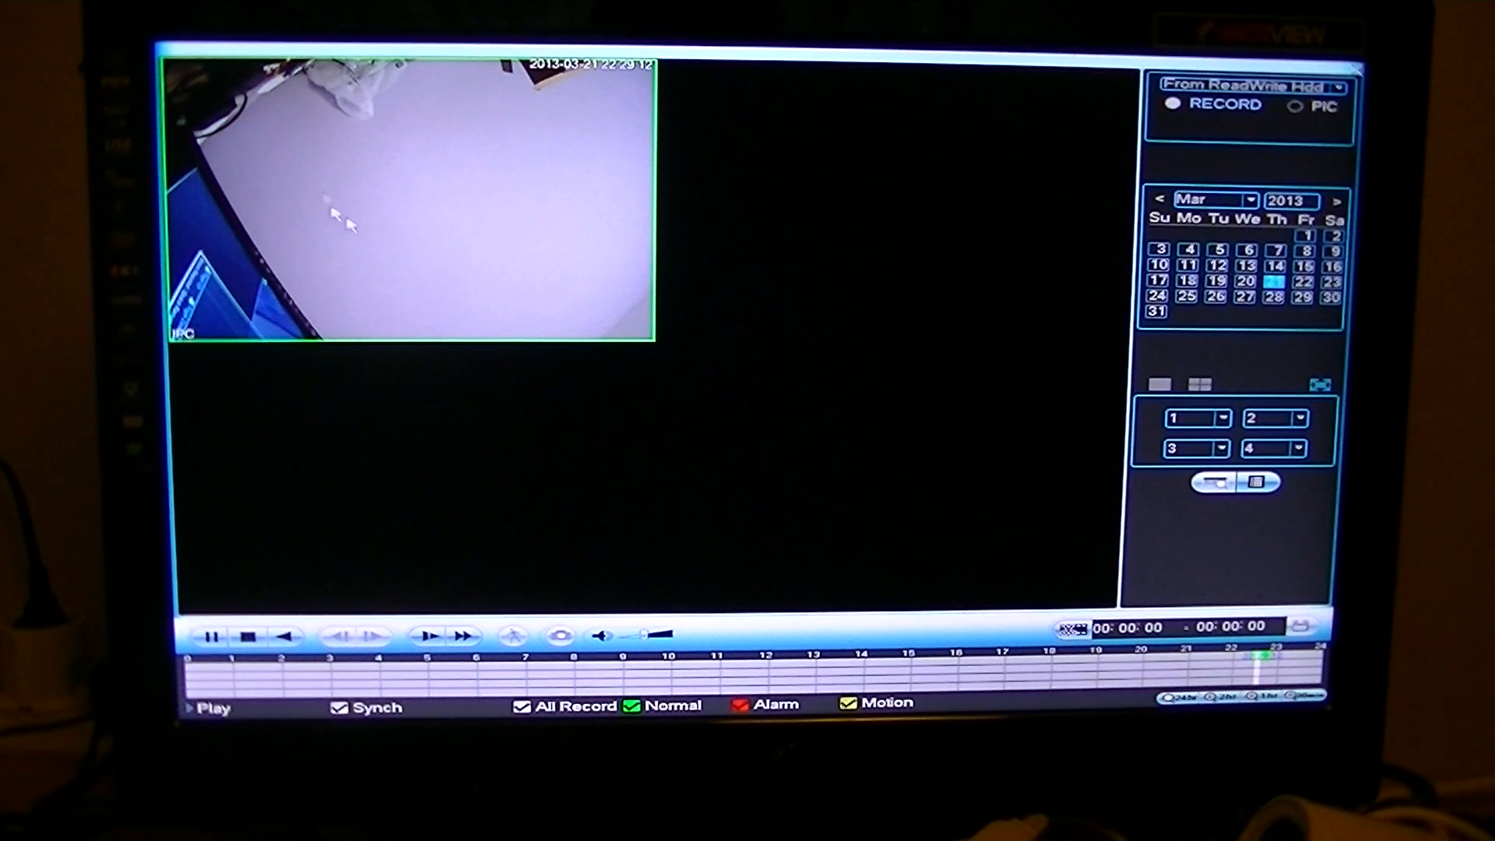
mouse_move(1125, 410)
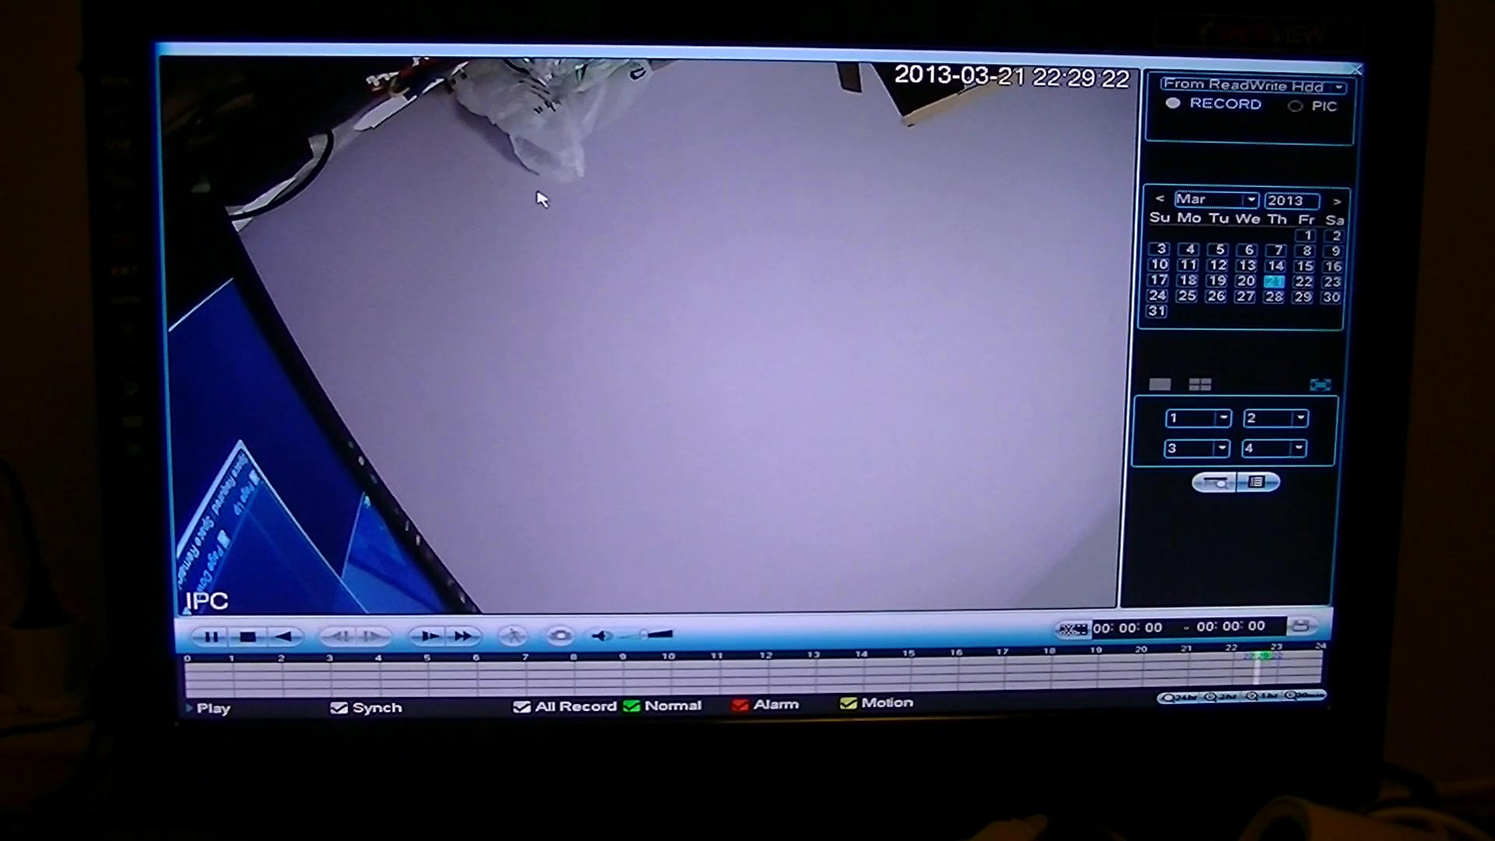
mouse_move(742, 234)
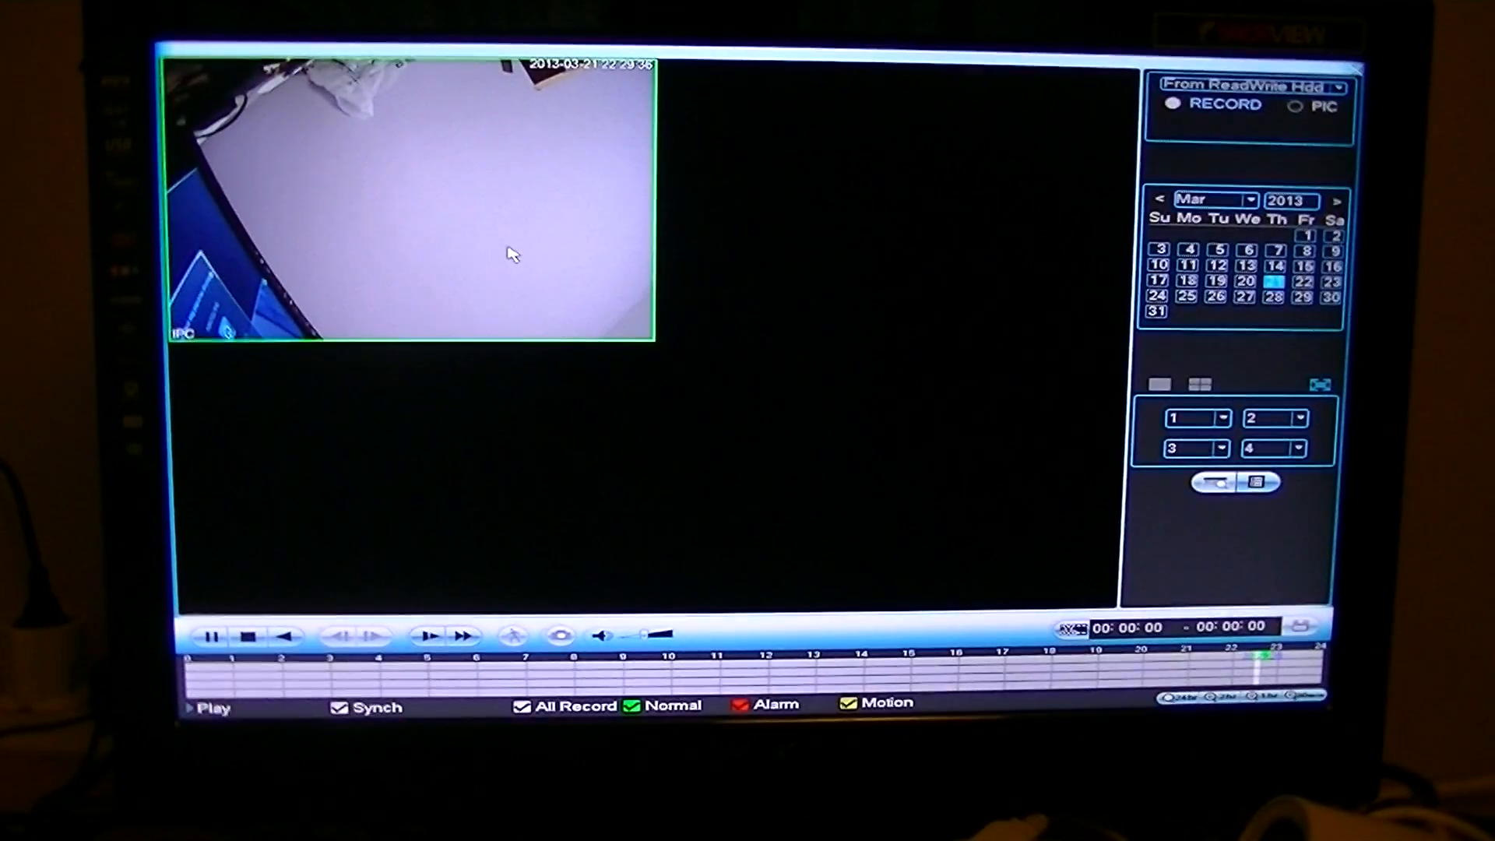
Switch the 21 March 2013 CAM 1 replay to full single-channel view
double_click(411, 200)
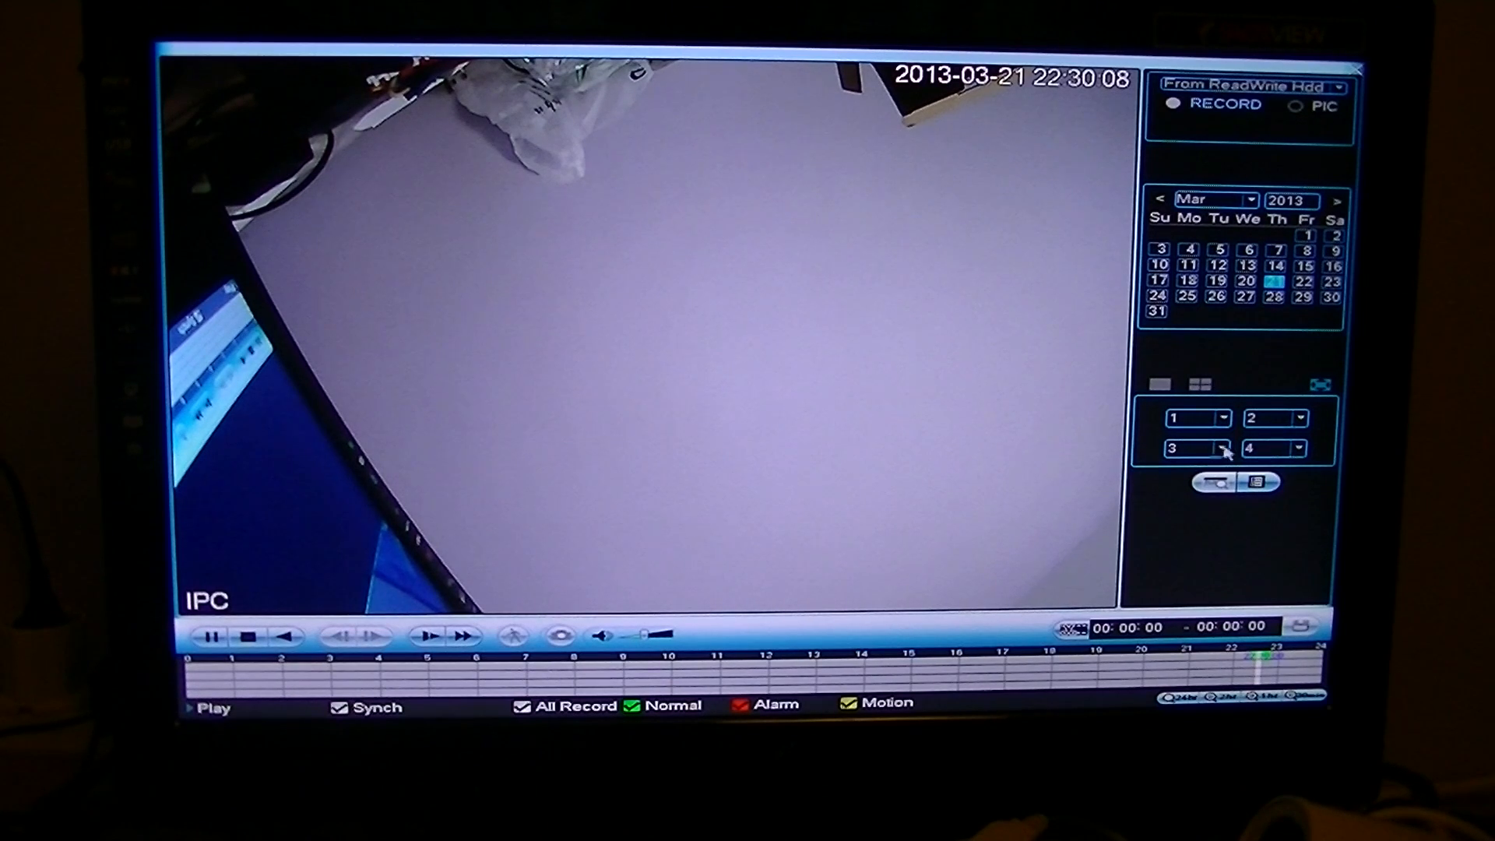
mouse_move(1258, 433)
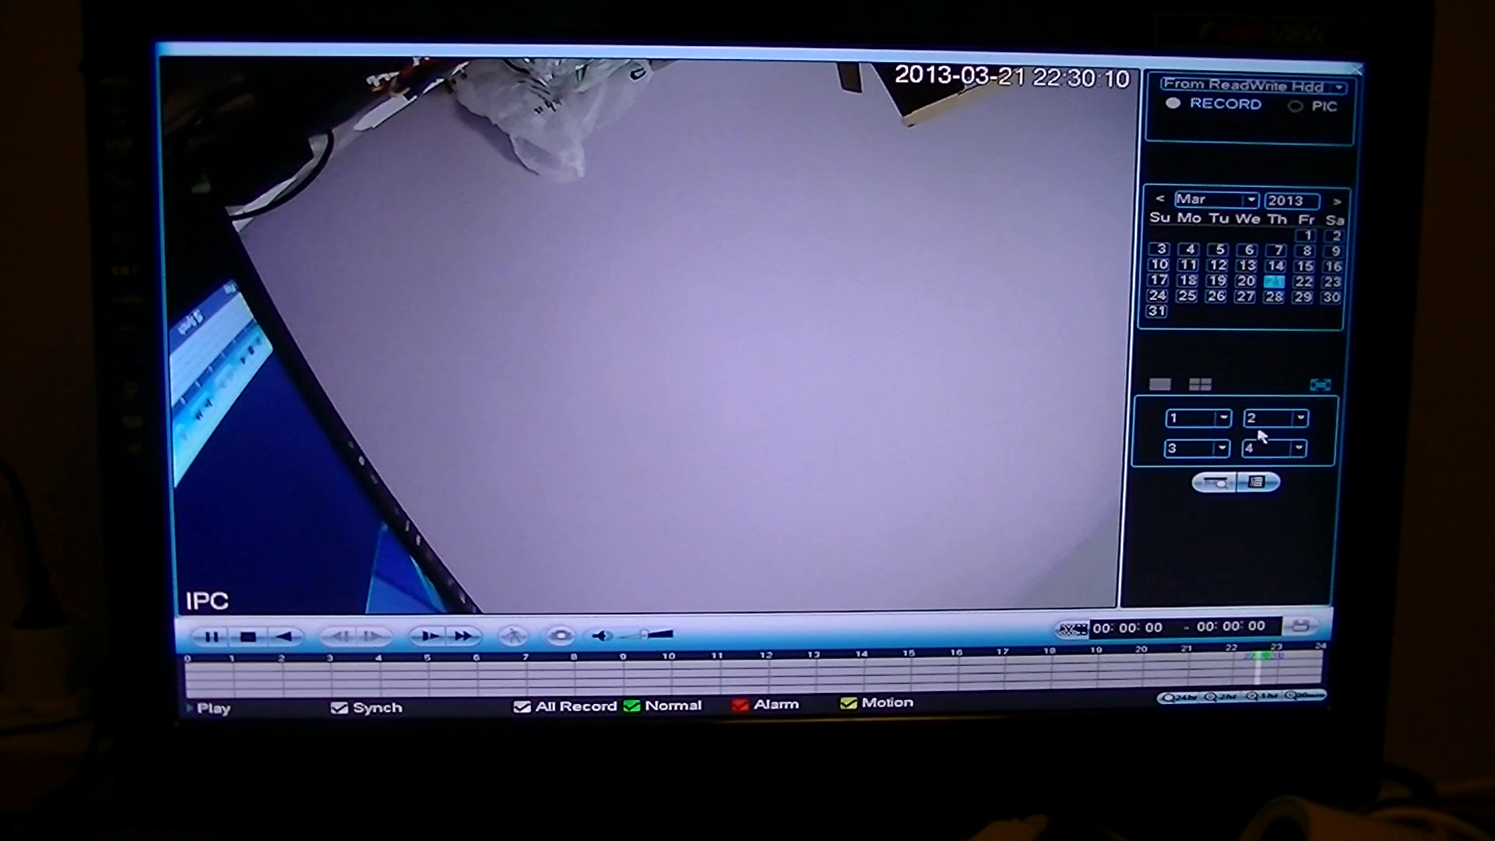
mouse_move(1001, 577)
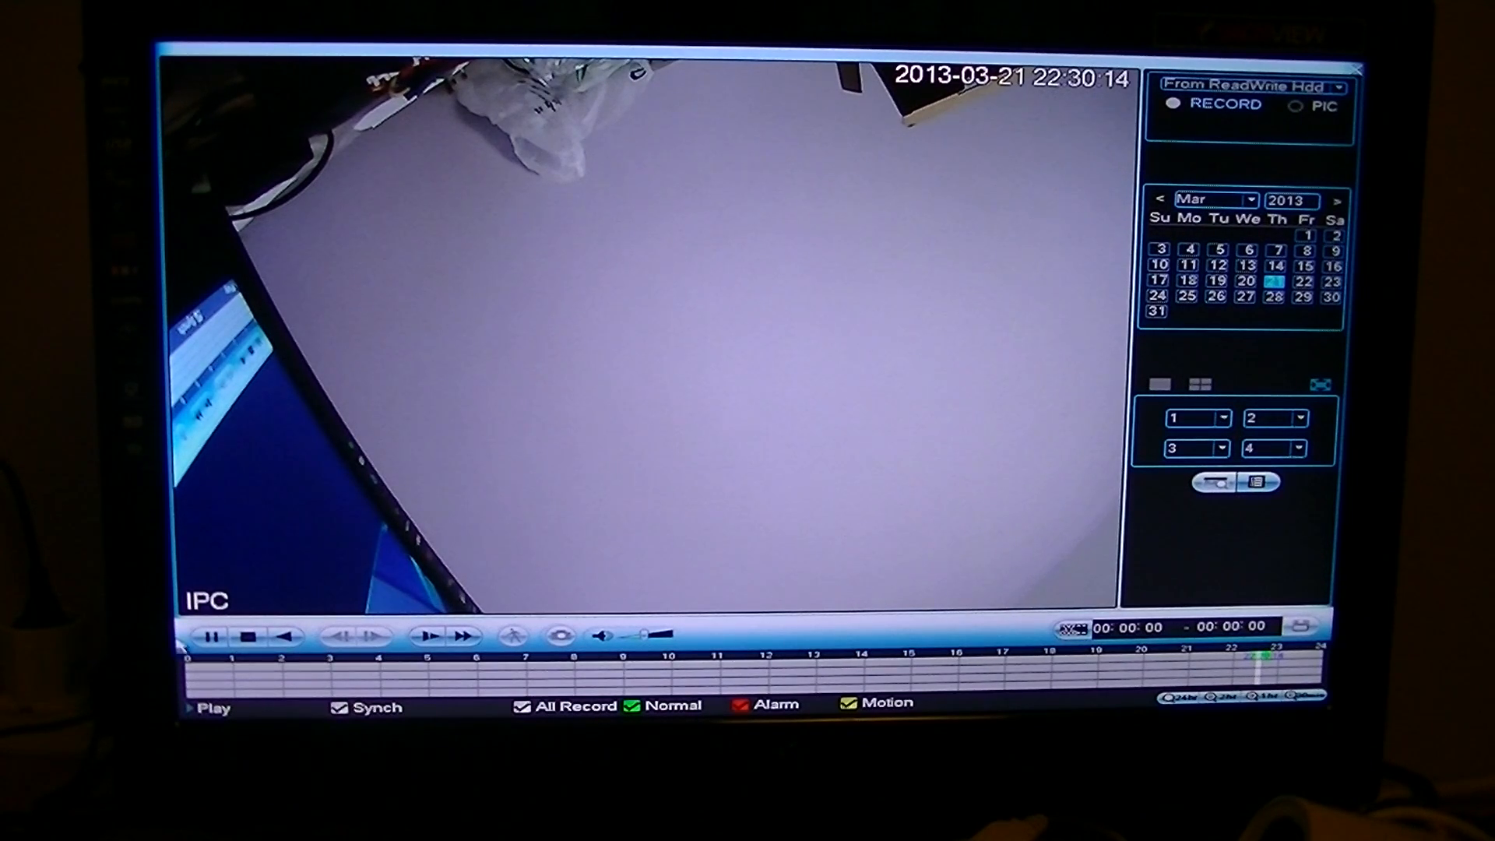
Pause, resume, stop, then restart the CAM 1 replay from the playback toolbar
click(210, 637)
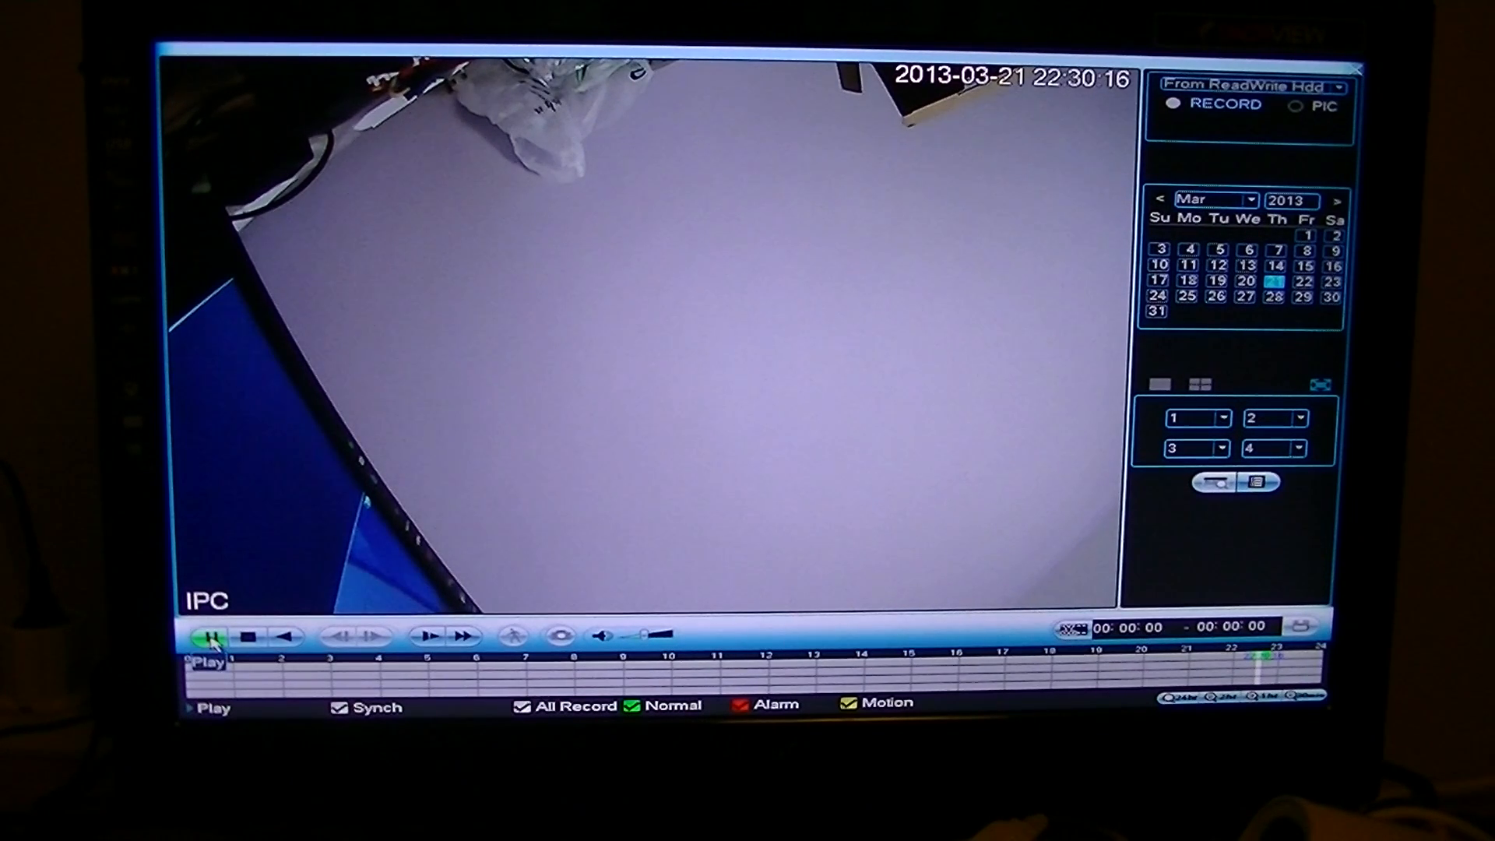
click(204, 636)
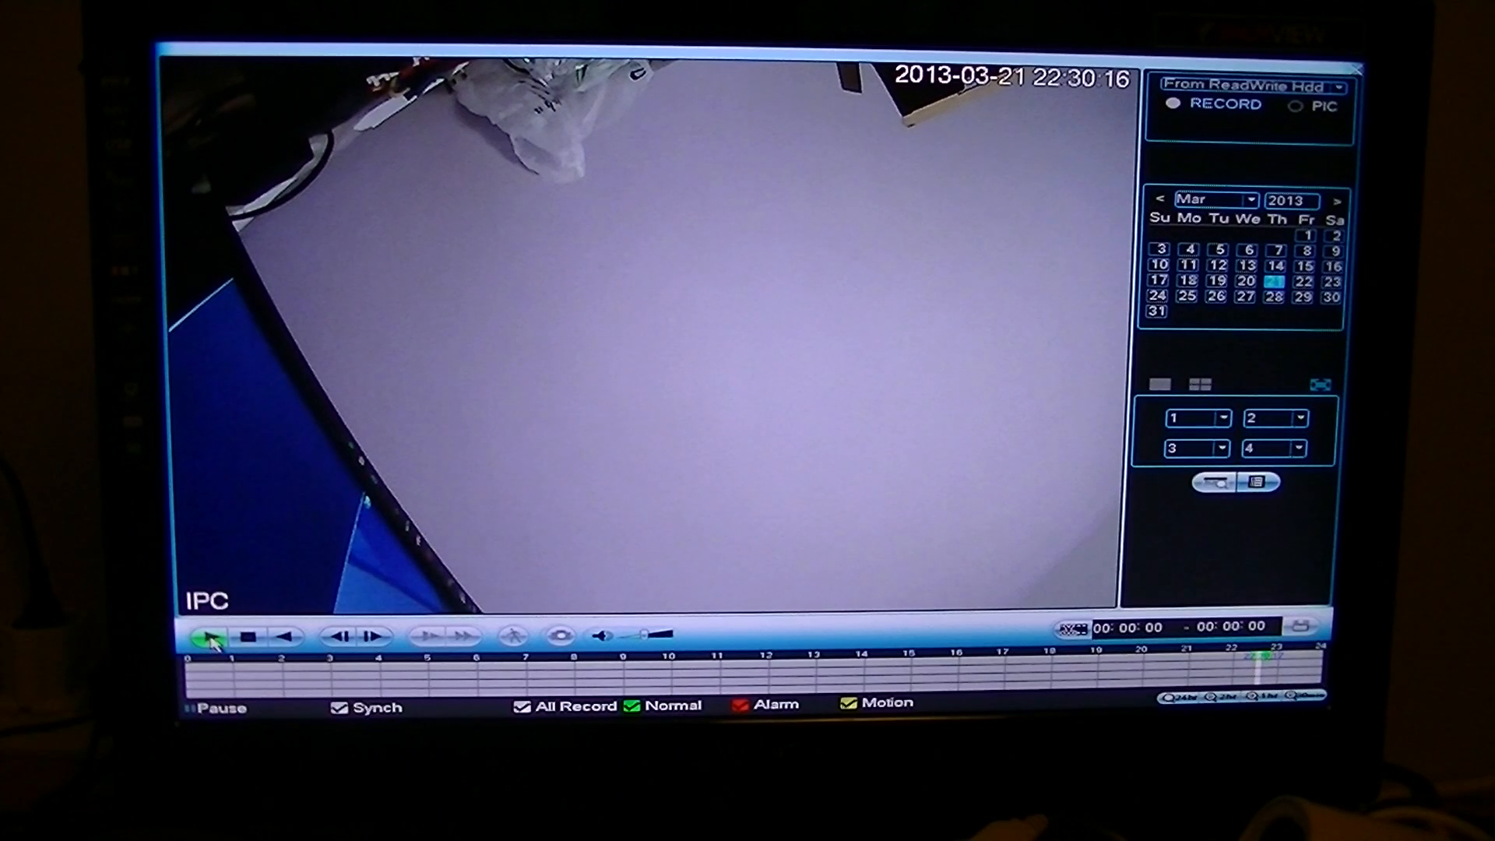
click(211, 636)
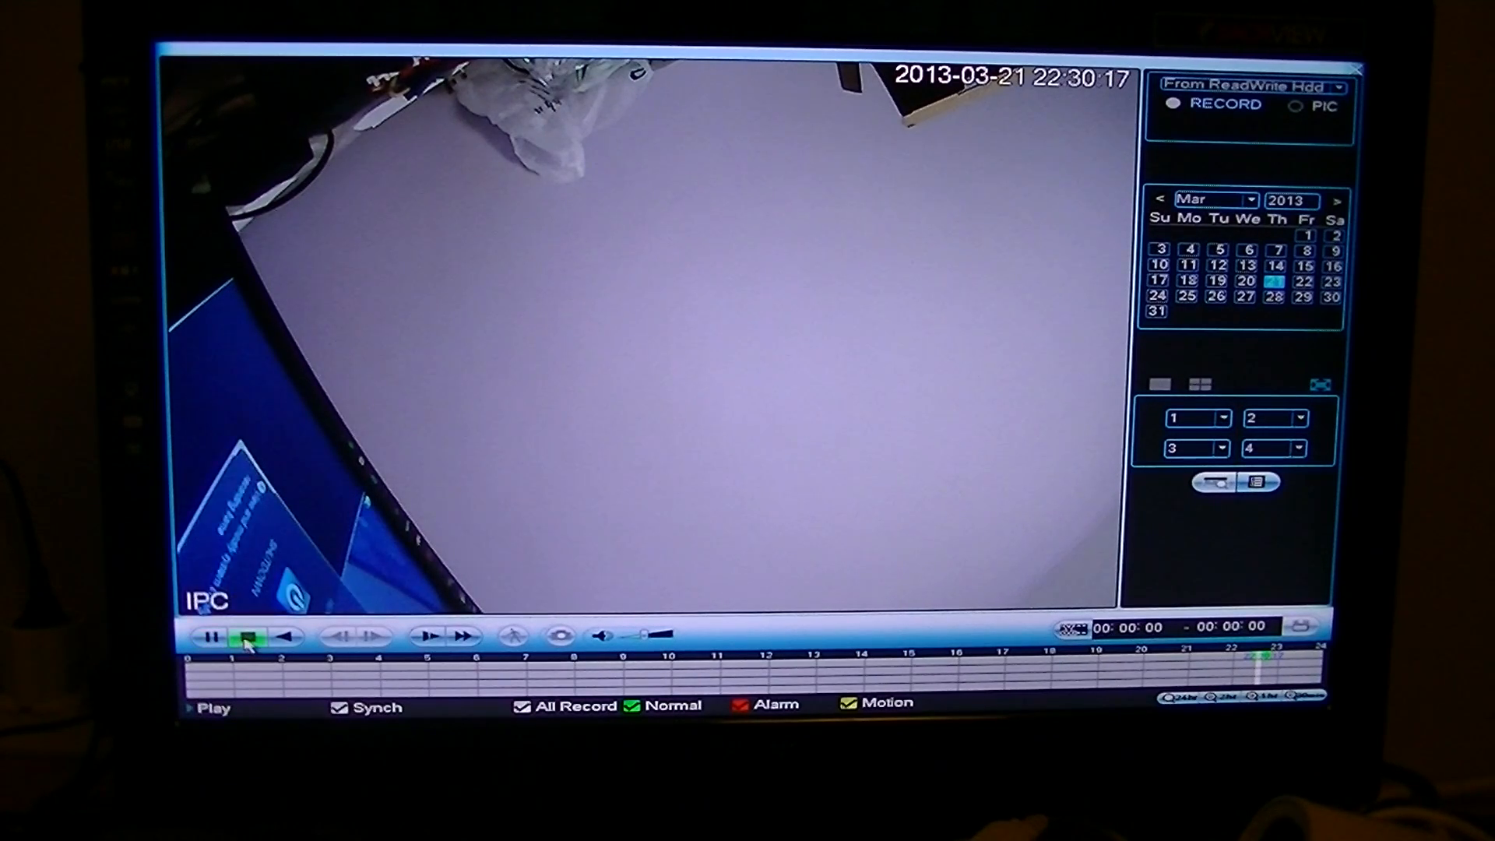
click(243, 636)
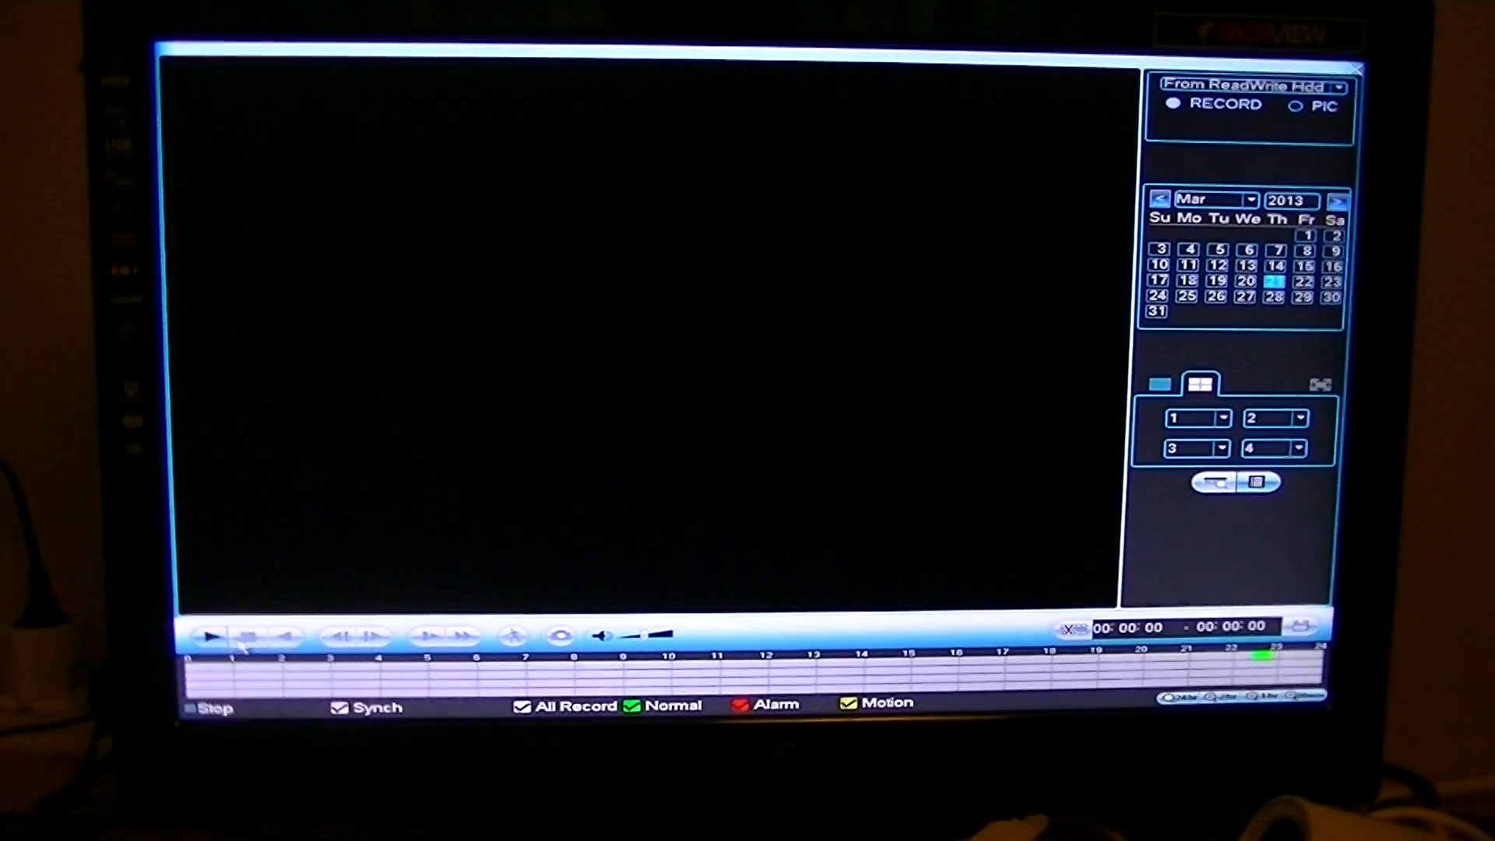
click(212, 636)
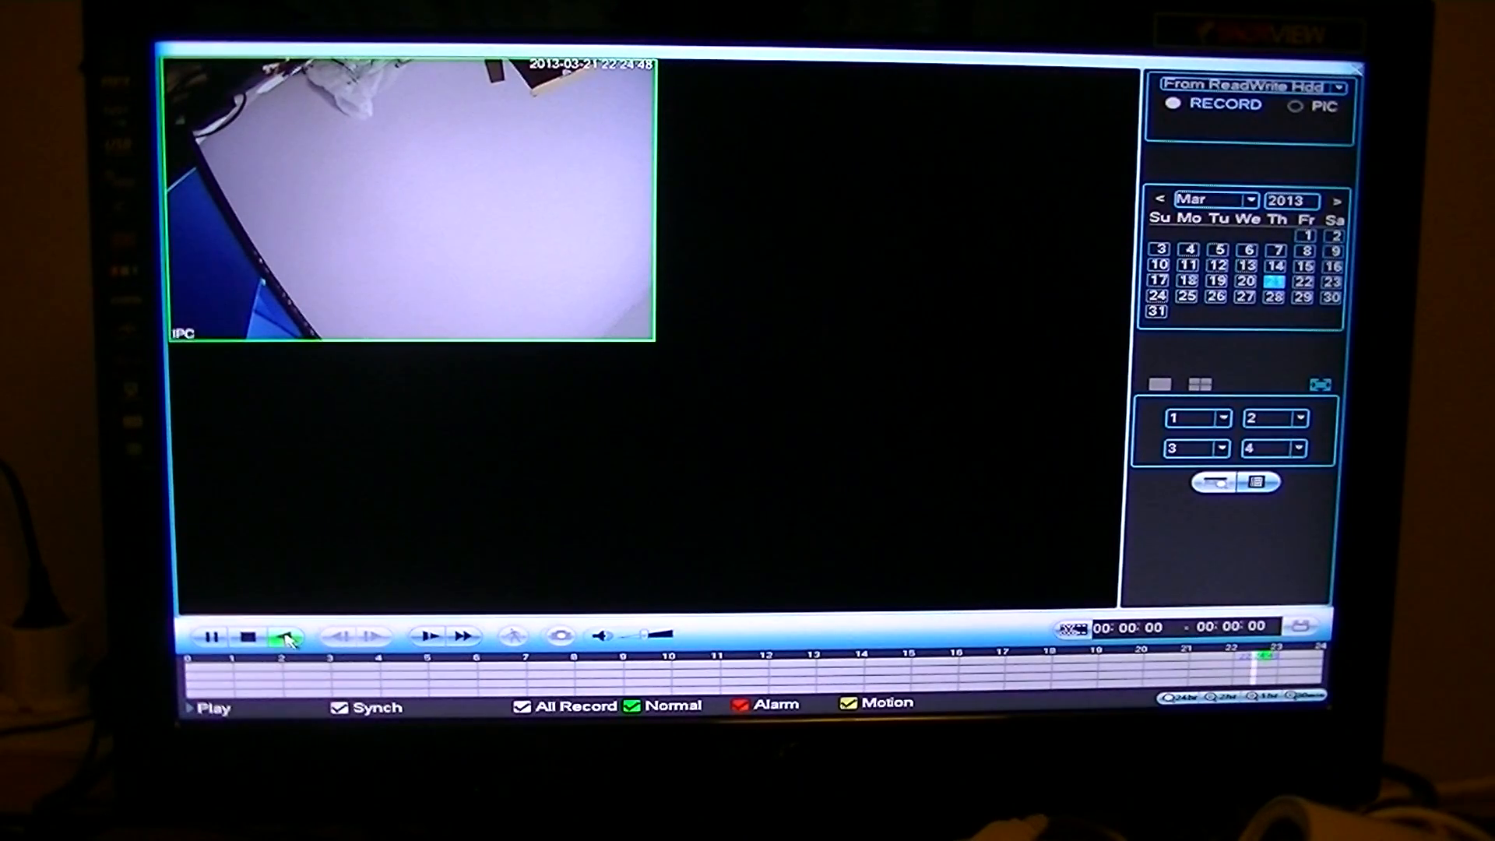
Play CAM 1 backward, resume forward, step one frame, and raise playback speed twice
click(239, 637)
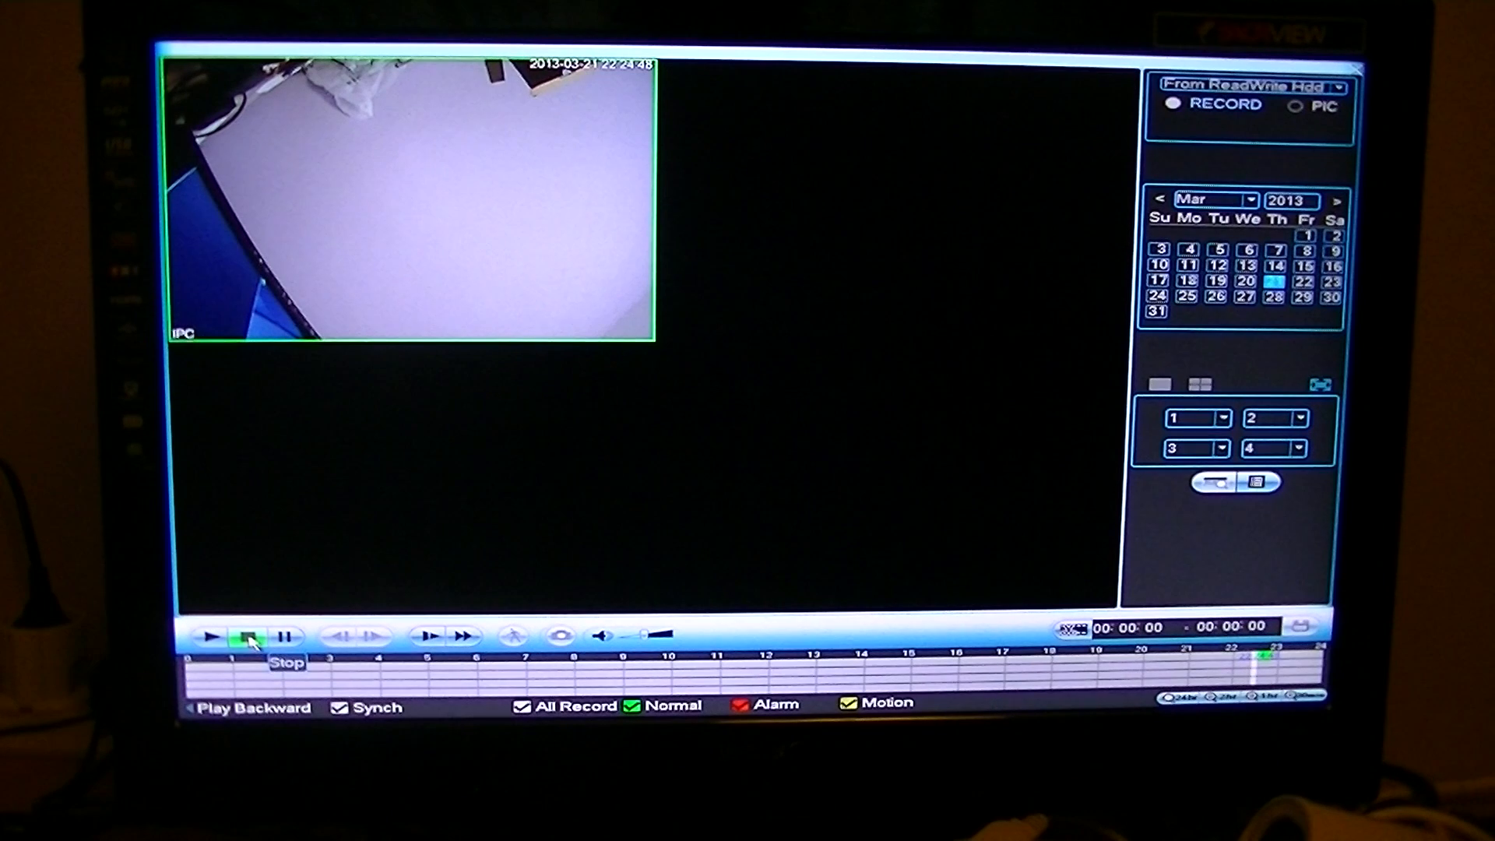
click(204, 636)
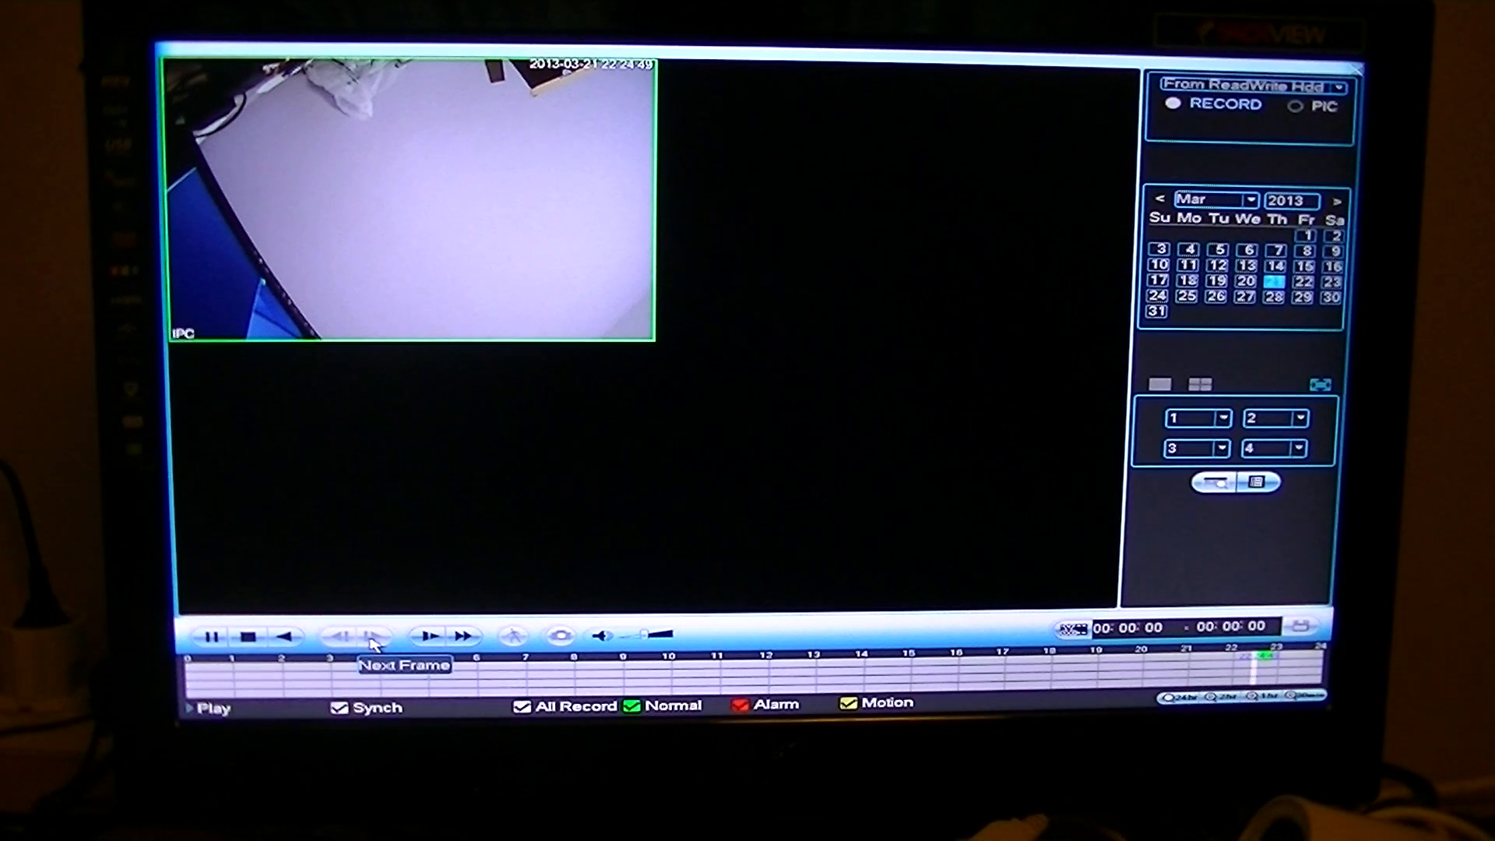
click(373, 636)
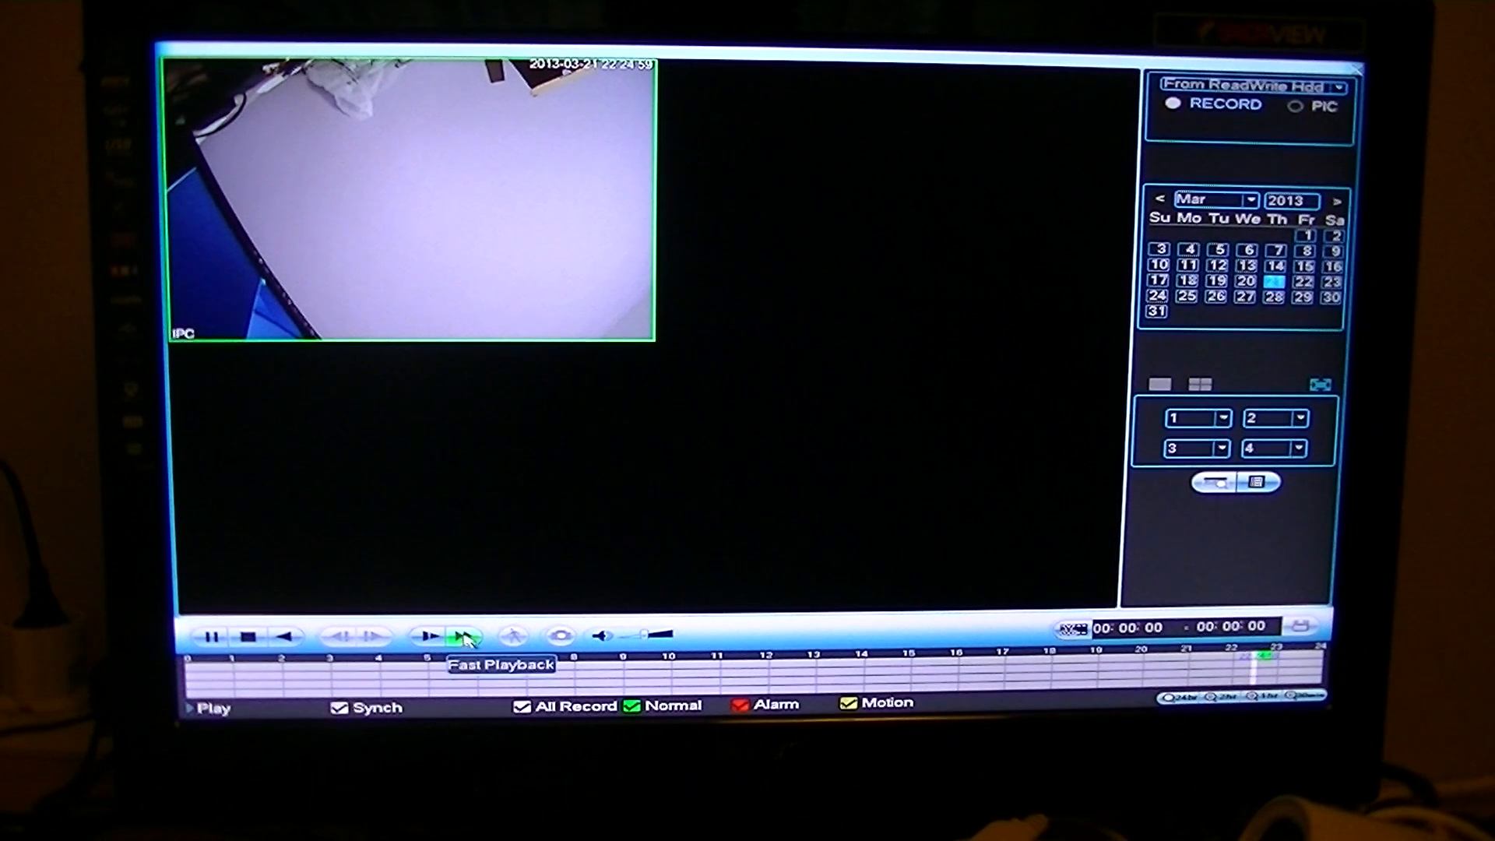
click(459, 637)
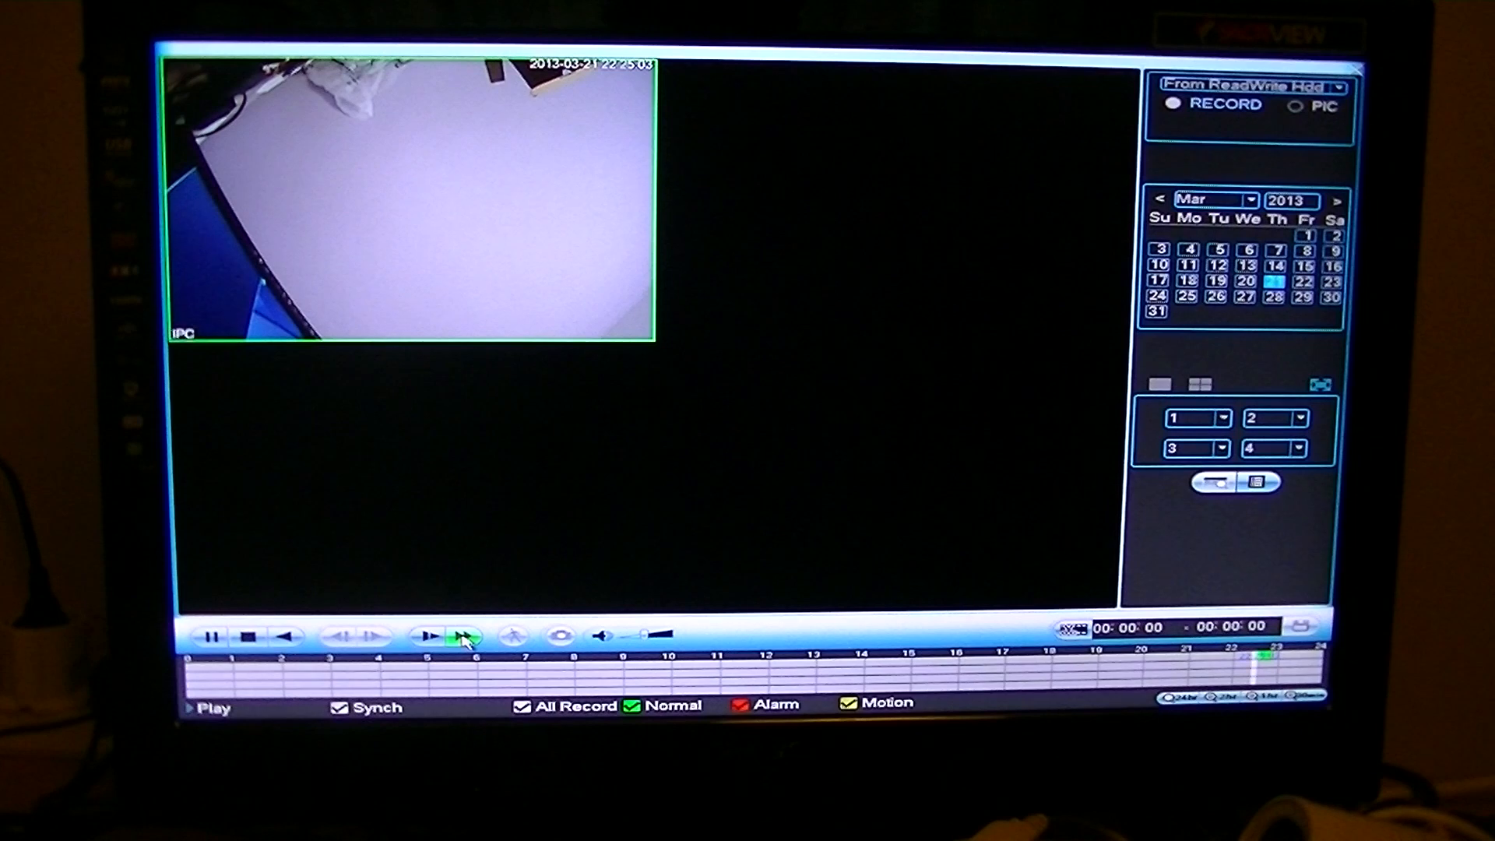
click(463, 636)
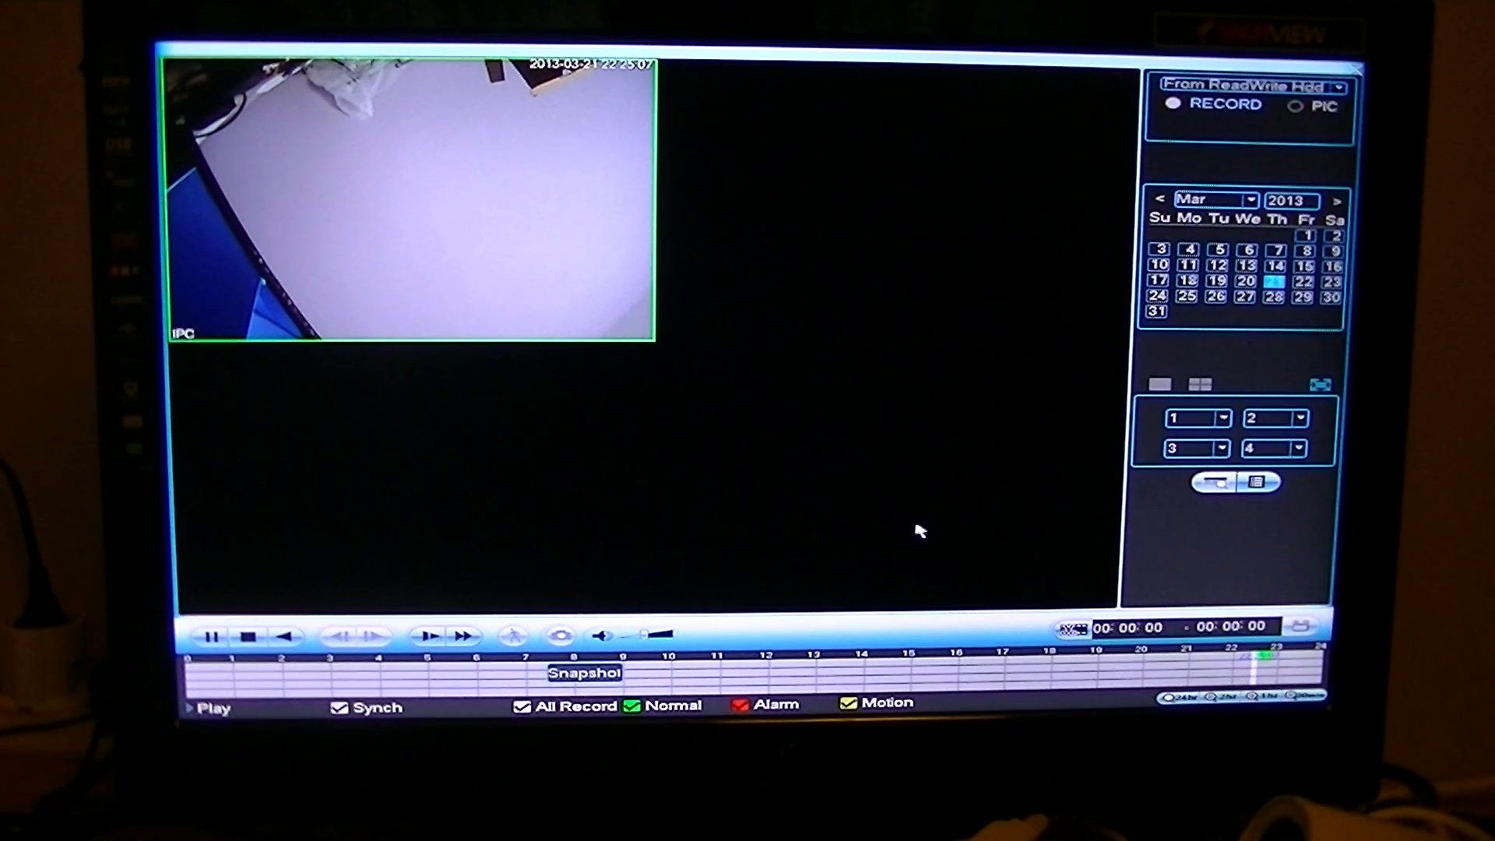
mouse_move(882, 468)
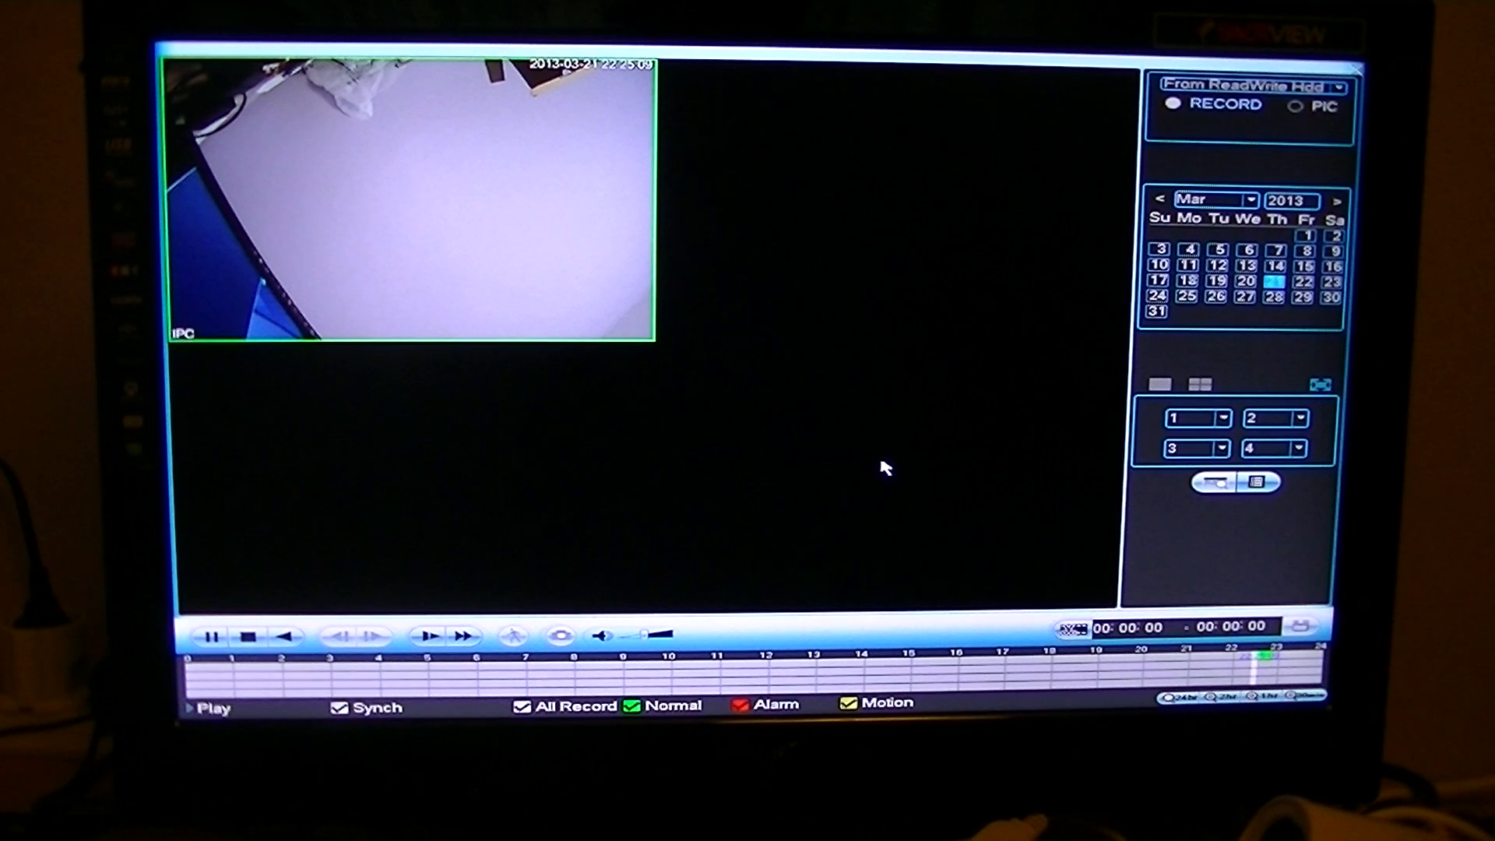